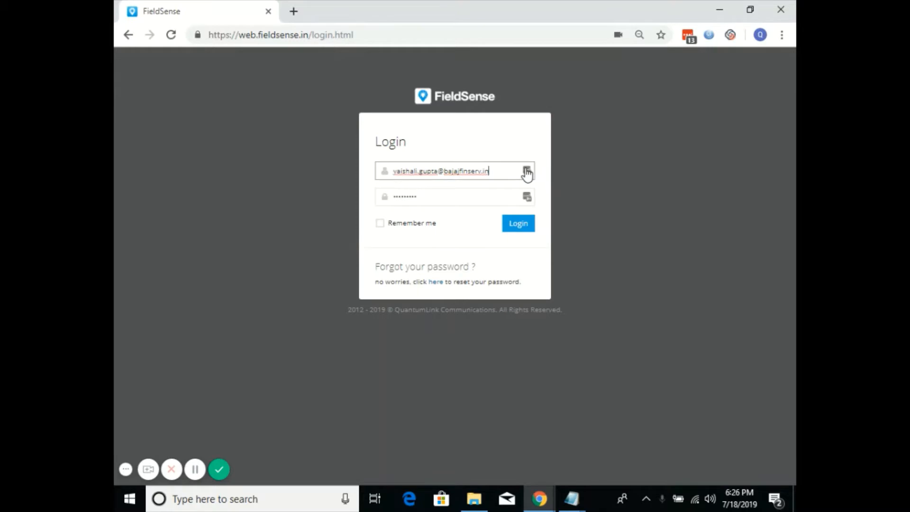
# Sign in to FieldSense using a saved LastPass account's credentials
pyautogui.click(526, 171)
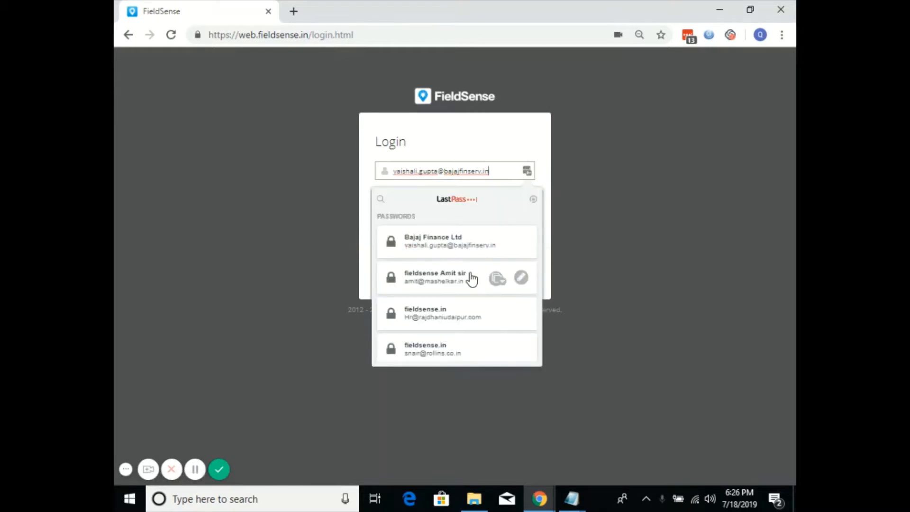
pyautogui.click(435, 277)
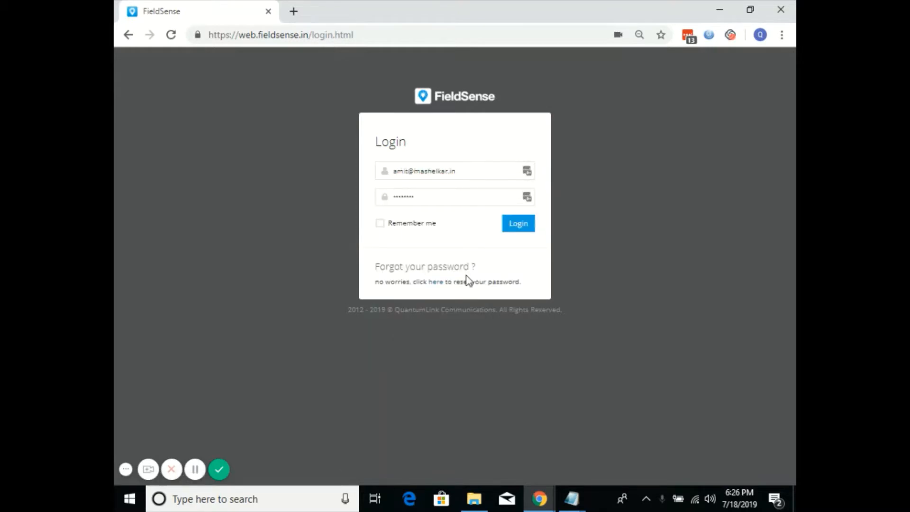
pyautogui.click(517, 223)
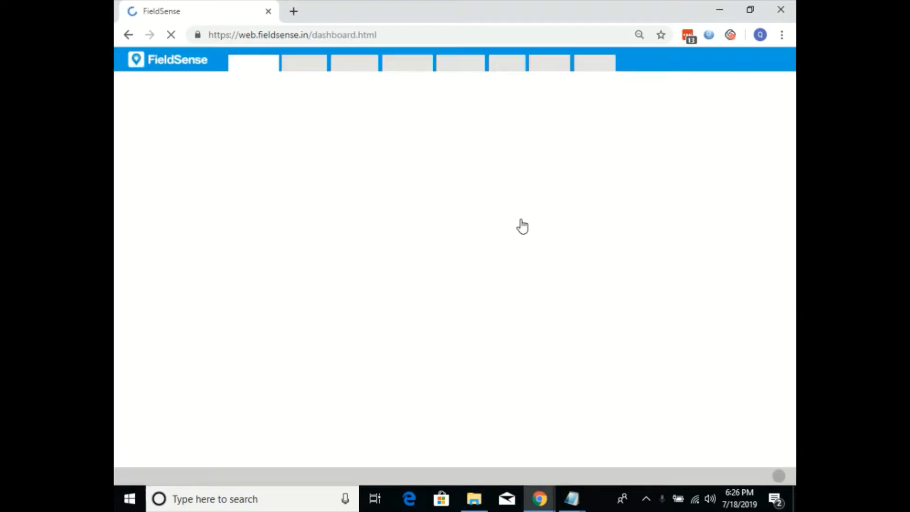
# Go to the Admin Panel from the account menu and show Master Data
pyautogui.click(743, 59)
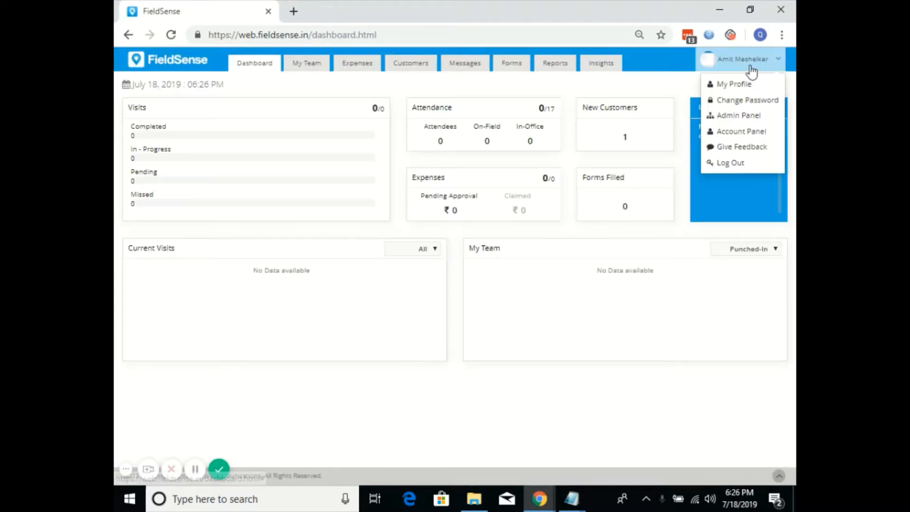
pyautogui.click(738, 114)
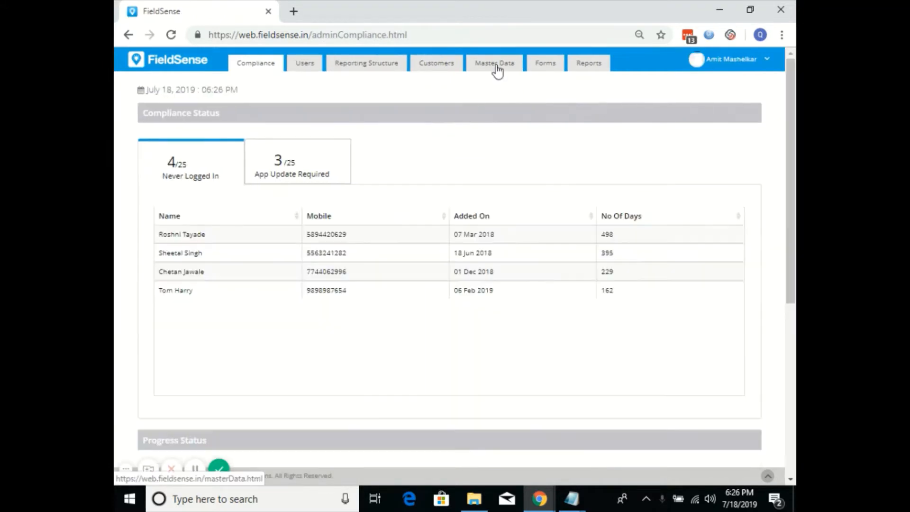
pyautogui.click(494, 62)
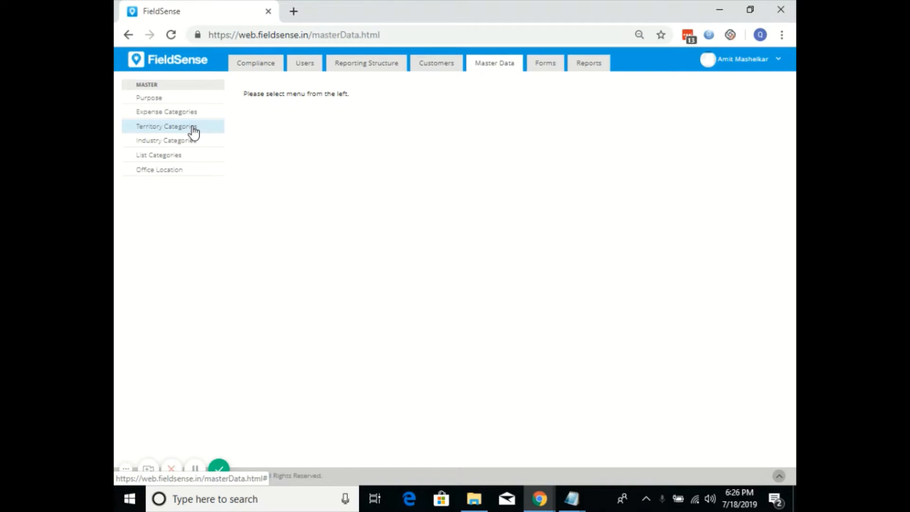
# Show the Territory Categories list from the Master menu
pyautogui.click(167, 126)
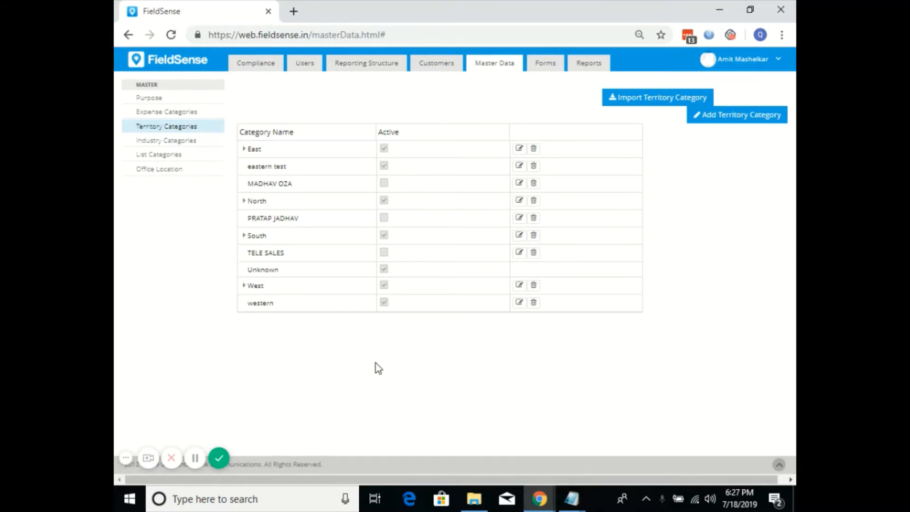
pyautogui.moveTo(753, 124)
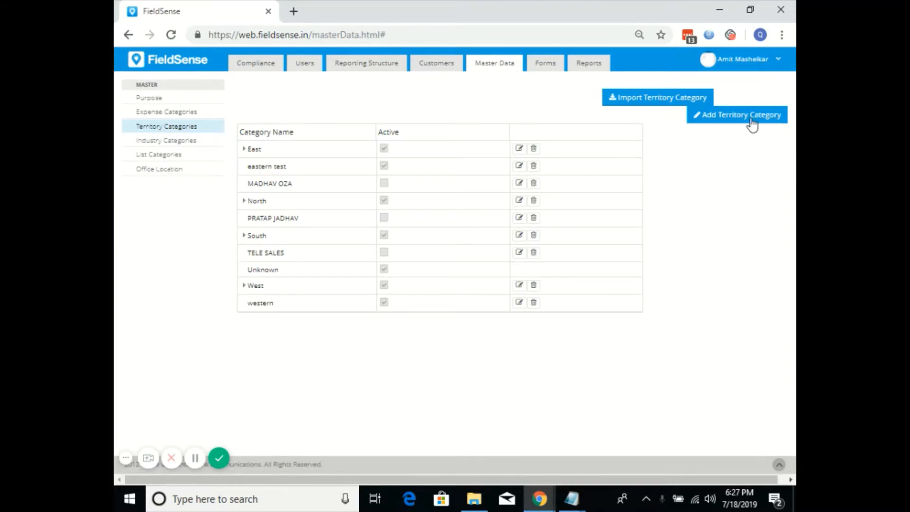
# Create and save a new active territory category named Gurugram
pyautogui.click(741, 115)
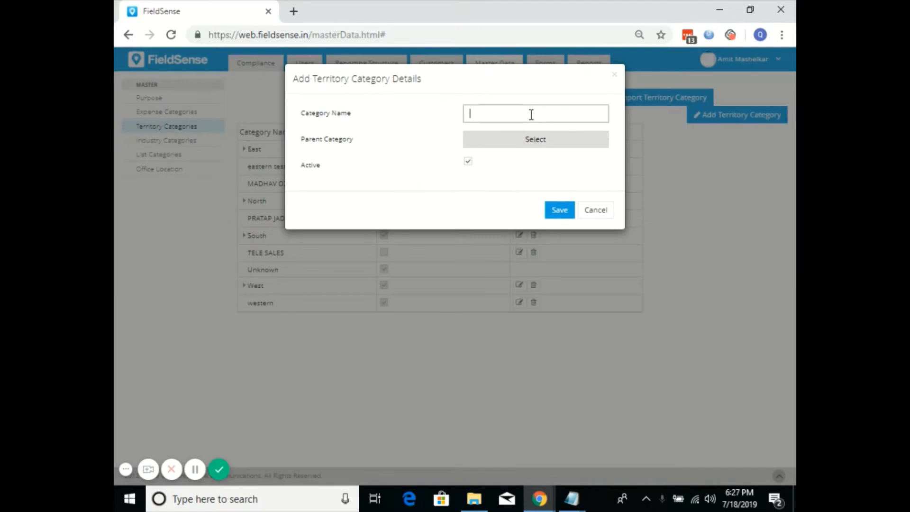
pyautogui.write('Gurugram')
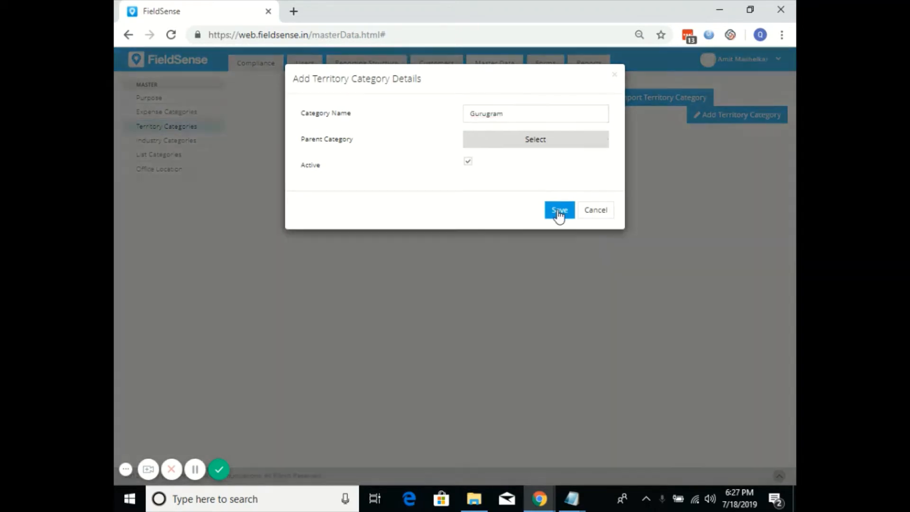
pyautogui.click(558, 210)
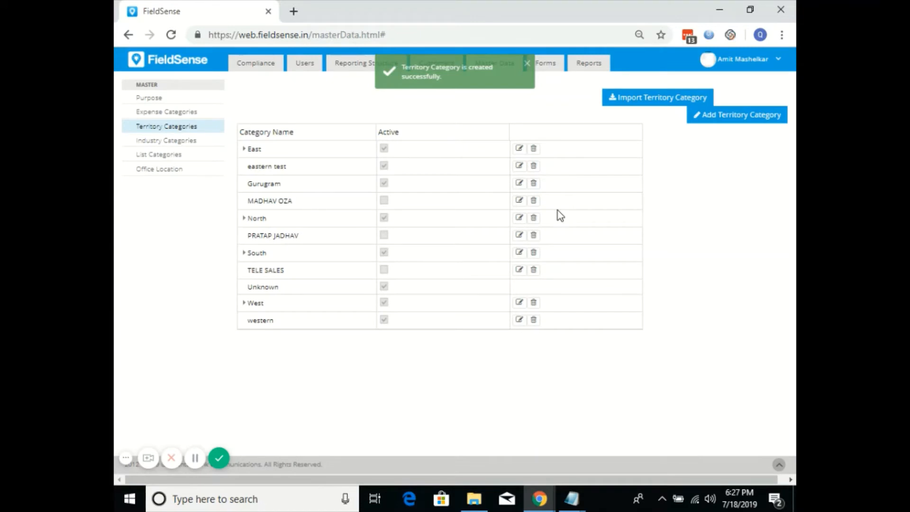
pyautogui.moveTo(282, 179)
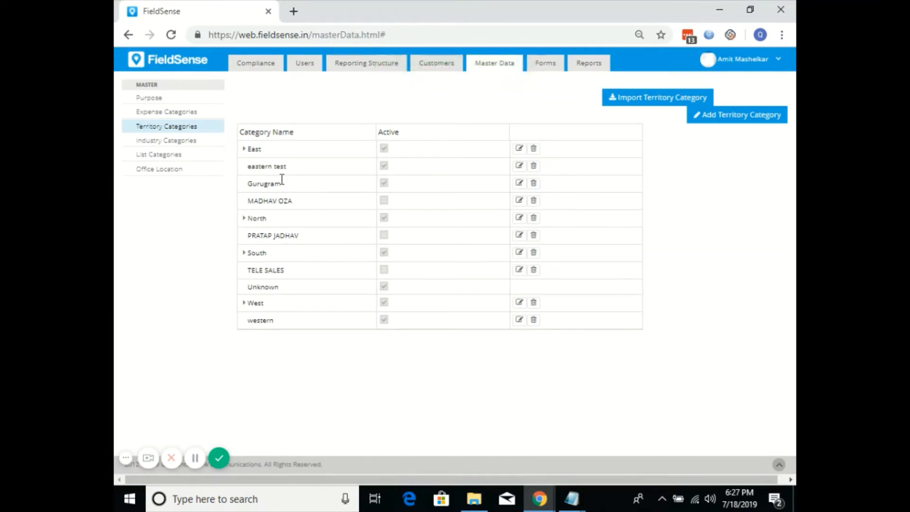
pyautogui.moveTo(470, 168)
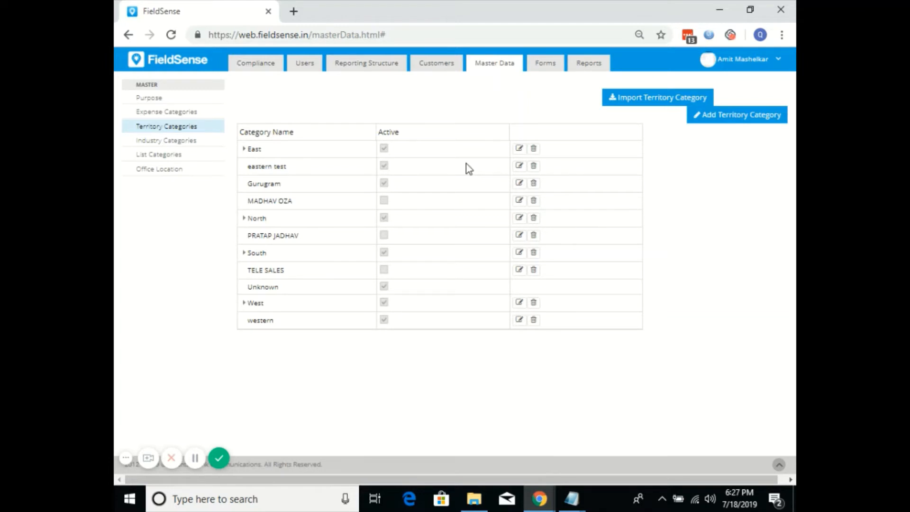
# Show the admin Customers list with its territory filters
pyautogui.click(436, 62)
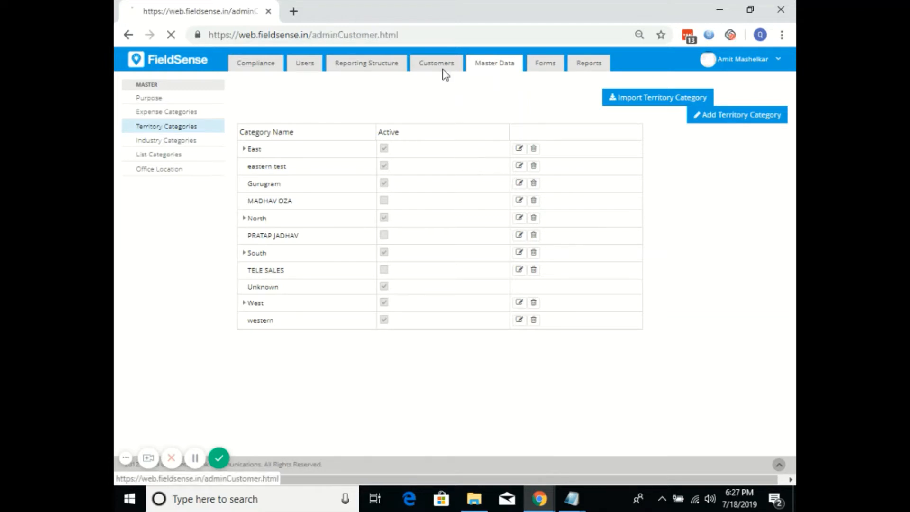
pyautogui.click(436, 62)
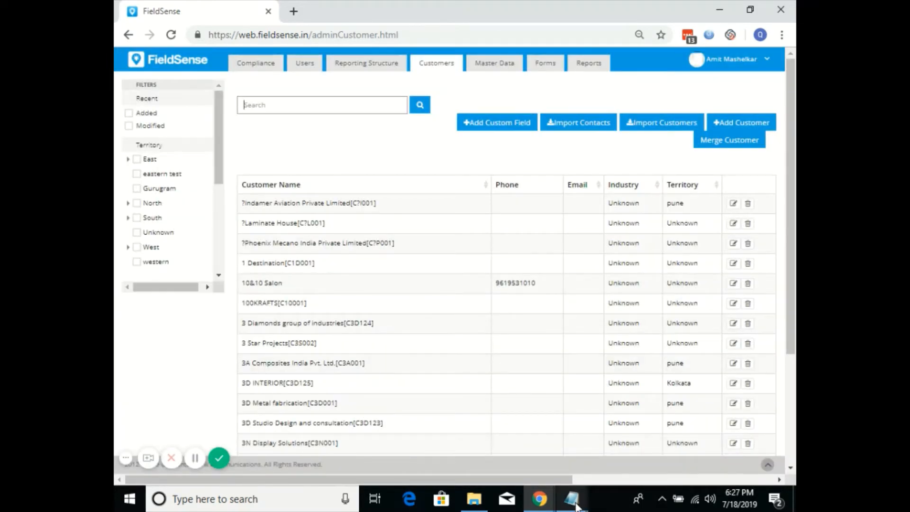
# Copy the name Razzle Dazzle Events & Entertainment from Notepad and minimize it
pyautogui.click(572, 499)
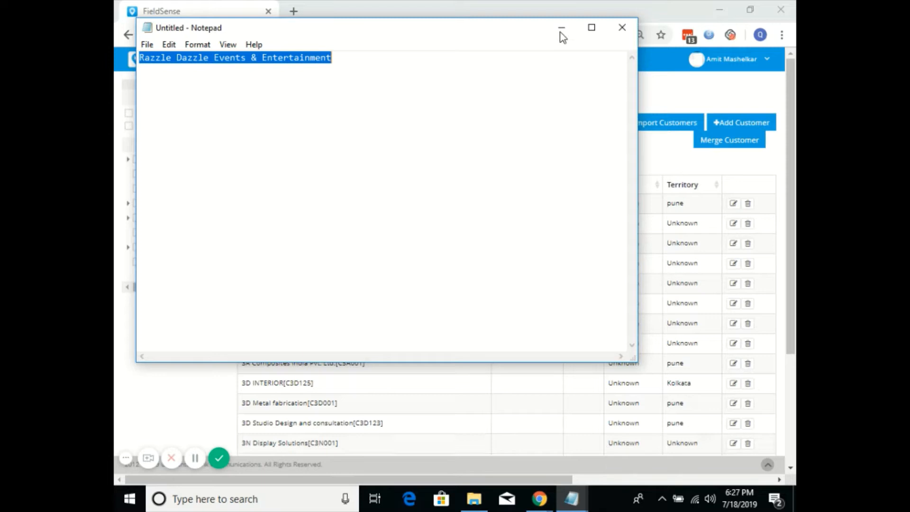
pyautogui.click(621, 27)
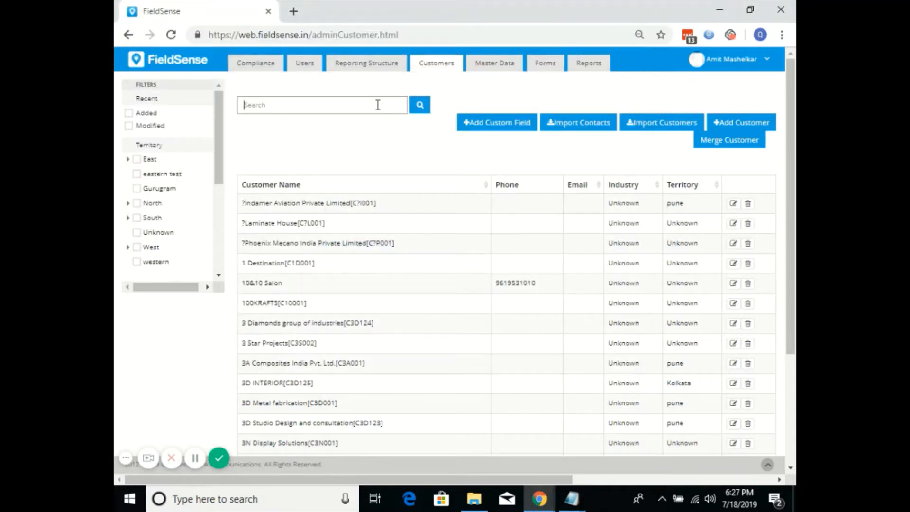
# Search the customers for Razzle Dazzle Events & Entertainment
pyautogui.click(419, 105)
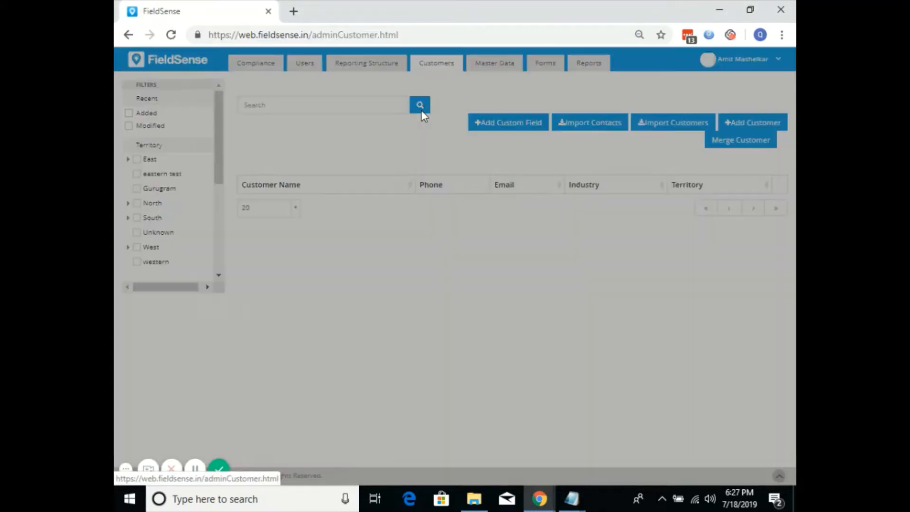
pyautogui.click(419, 105)
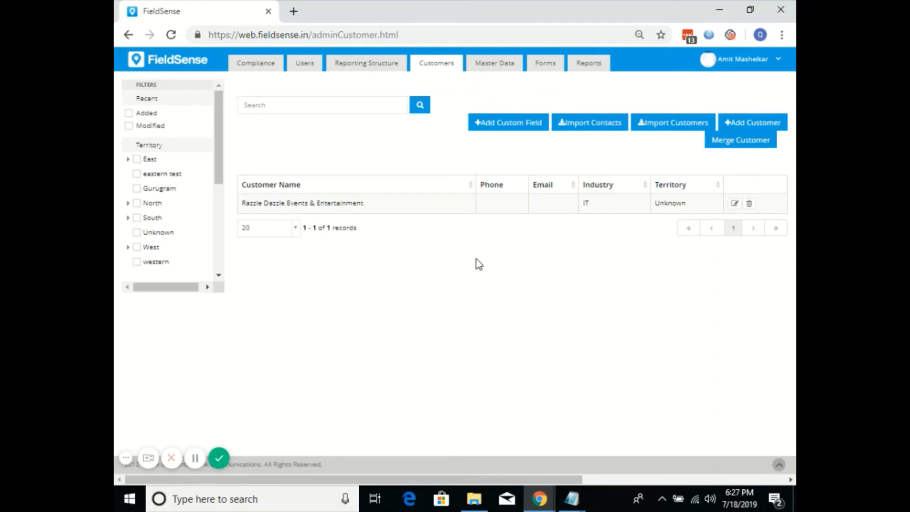
pyautogui.moveTo(664, 210)
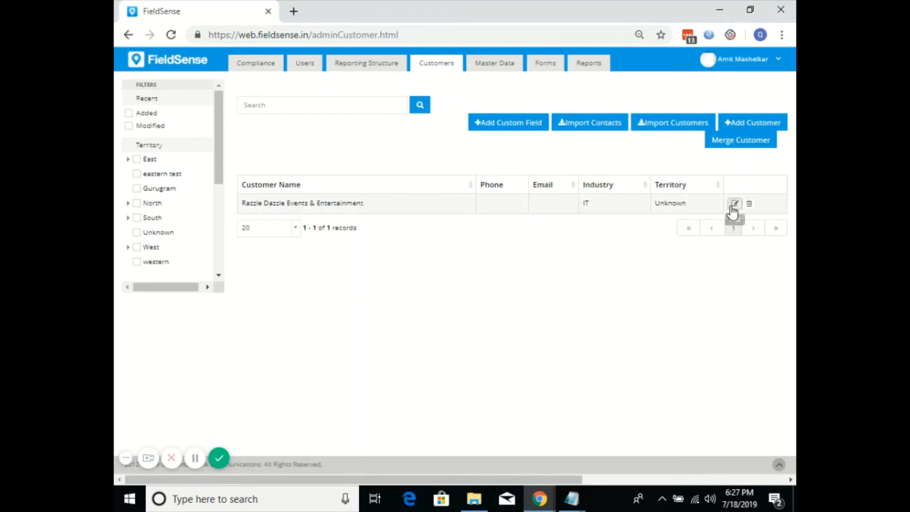
# Edit Razzle Dazzle's record, set its territory to Gurugram and save
pyautogui.click(735, 203)
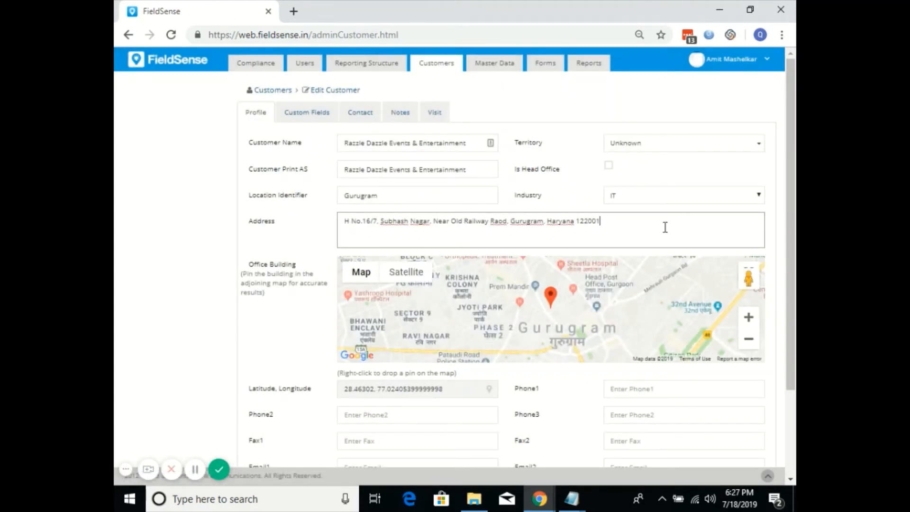
pyautogui.doubleClick(526, 221)
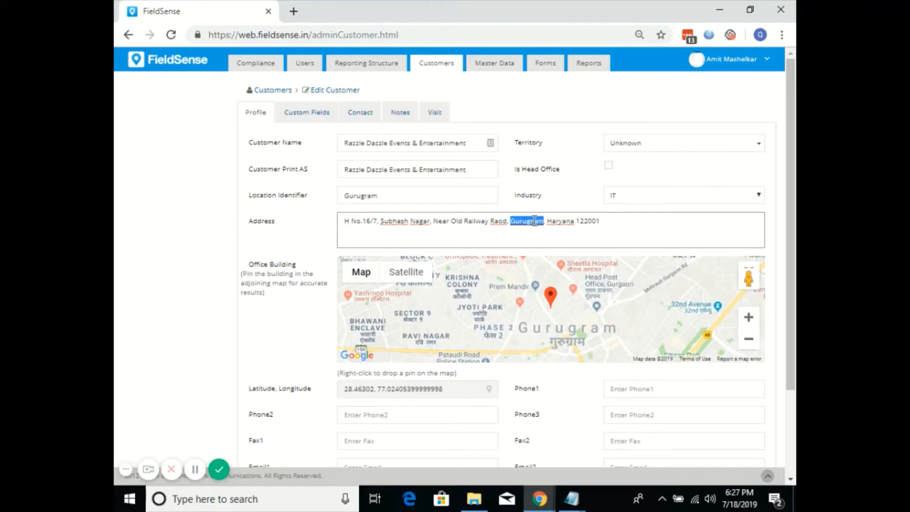
pyautogui.moveTo(661, 208)
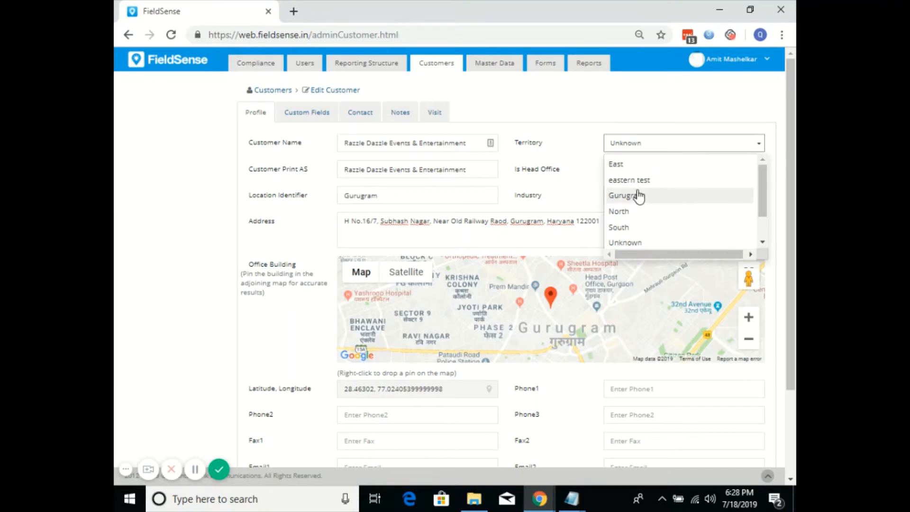
pyautogui.click(626, 195)
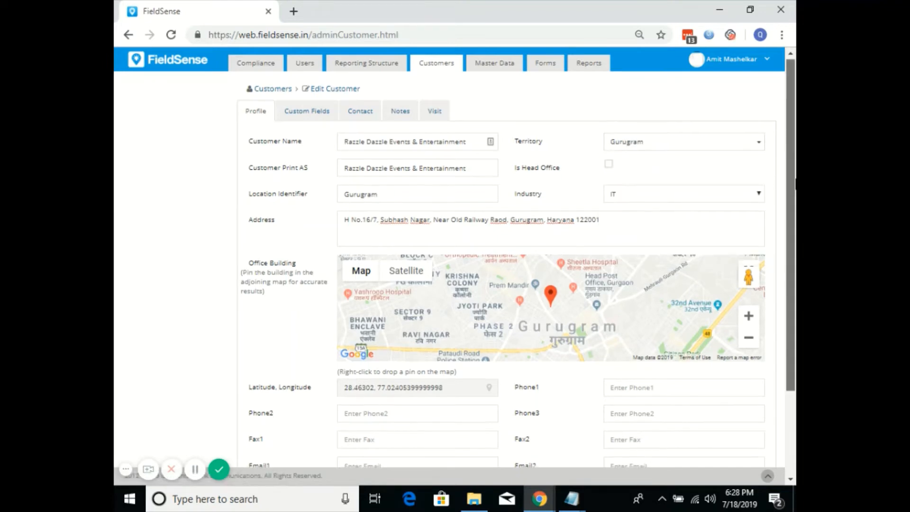
pyautogui.scroll(-3)
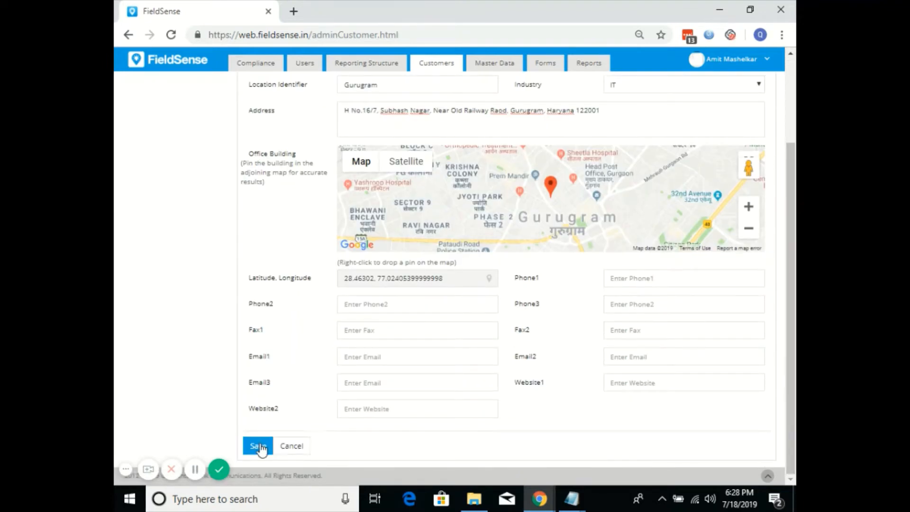
pyautogui.click(257, 446)
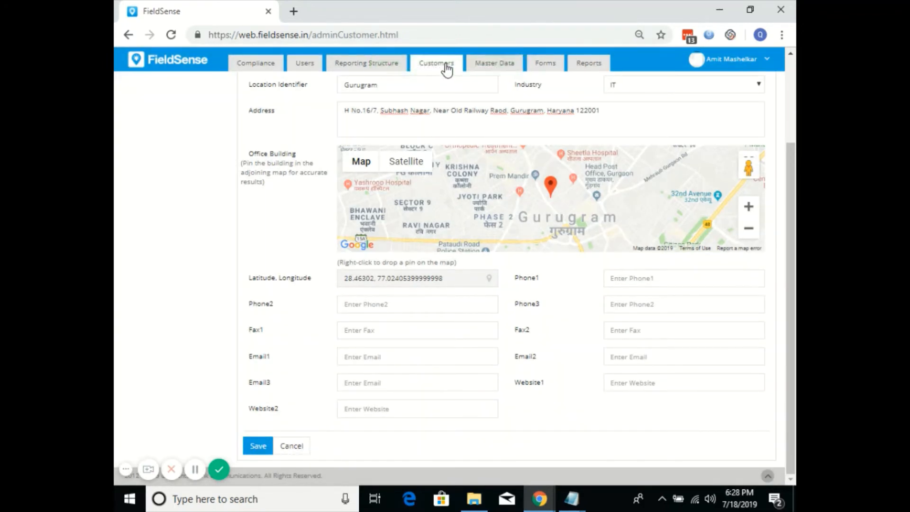
# Filter the Customers list by the Gurugram territory, leaving only Razzle Dazzle
pyautogui.click(436, 63)
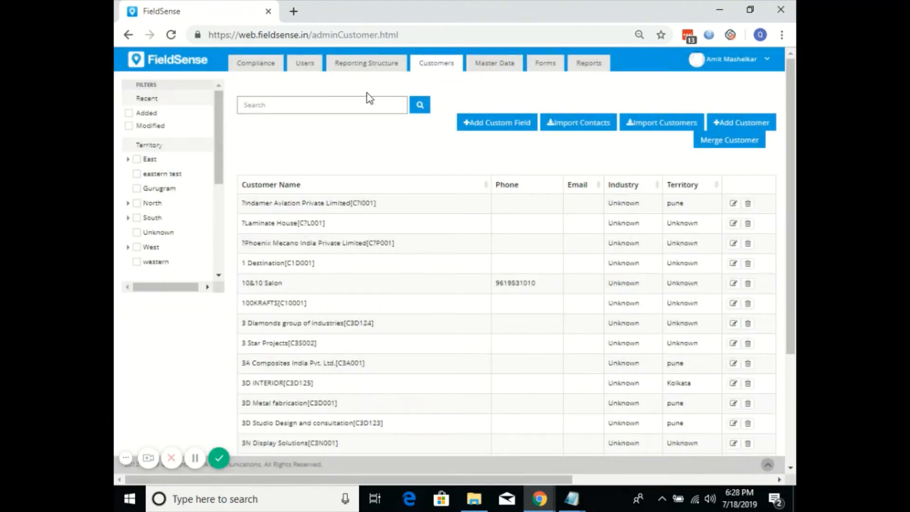
pyautogui.click(306, 105)
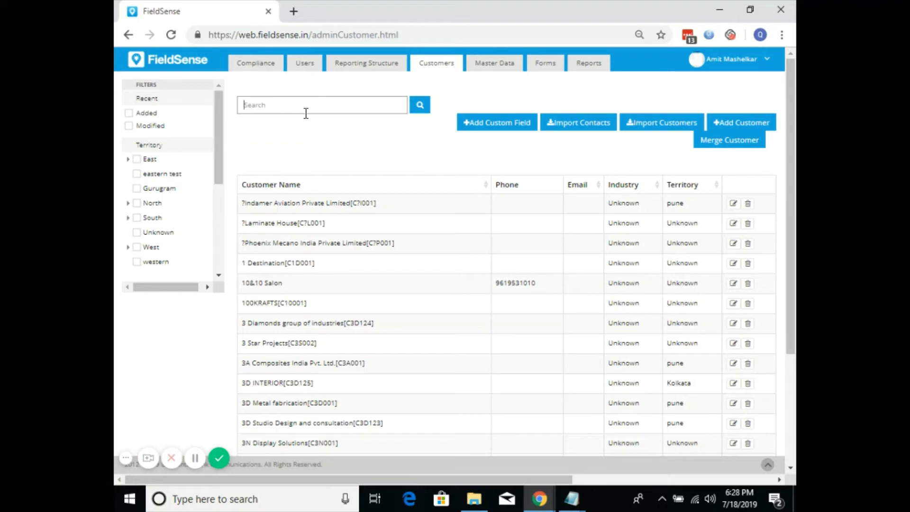
pyautogui.moveTo(236, 145)
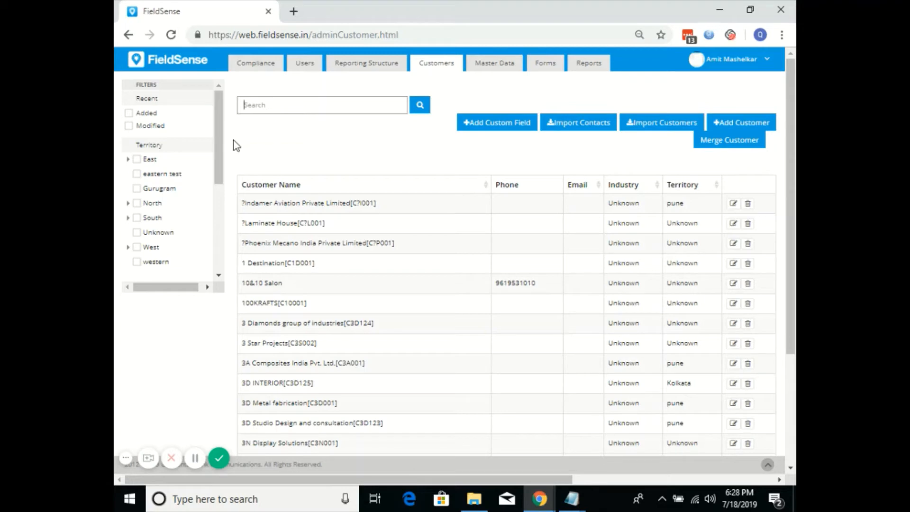
pyautogui.moveTo(138, 193)
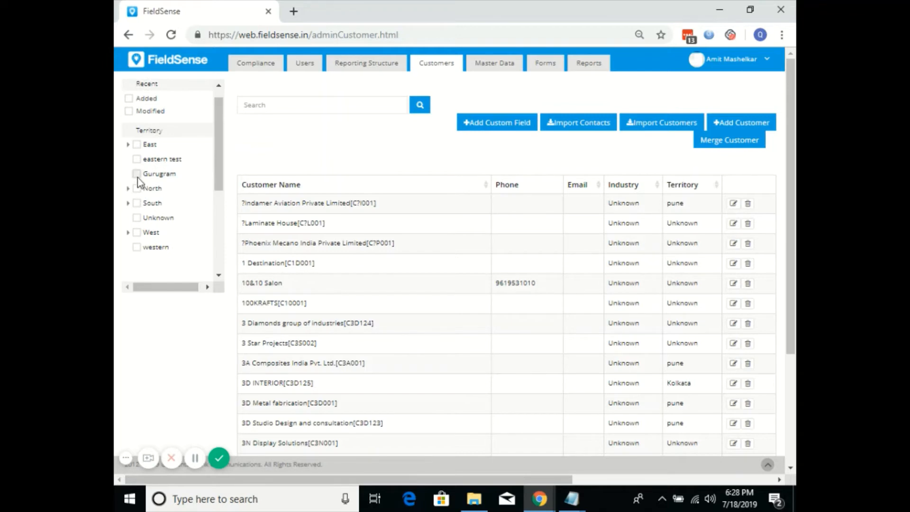
pyautogui.click(137, 173)
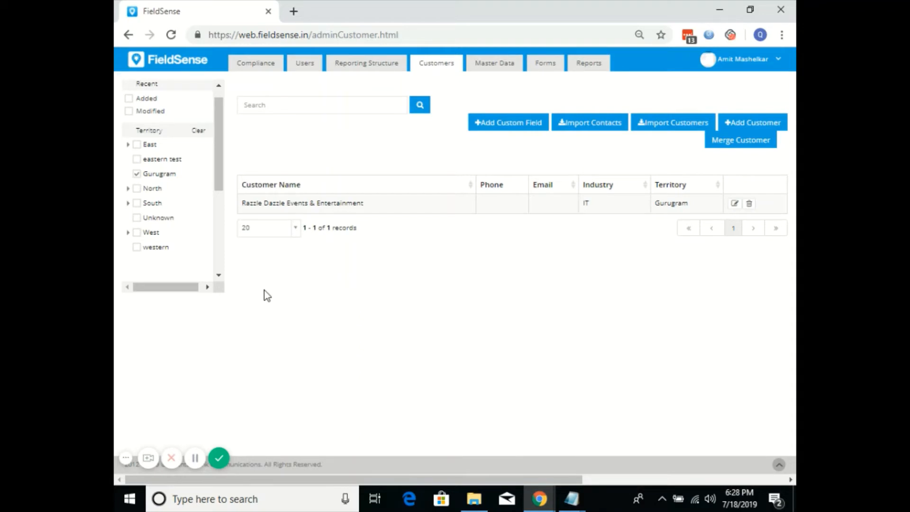
pyautogui.moveTo(195, 457)
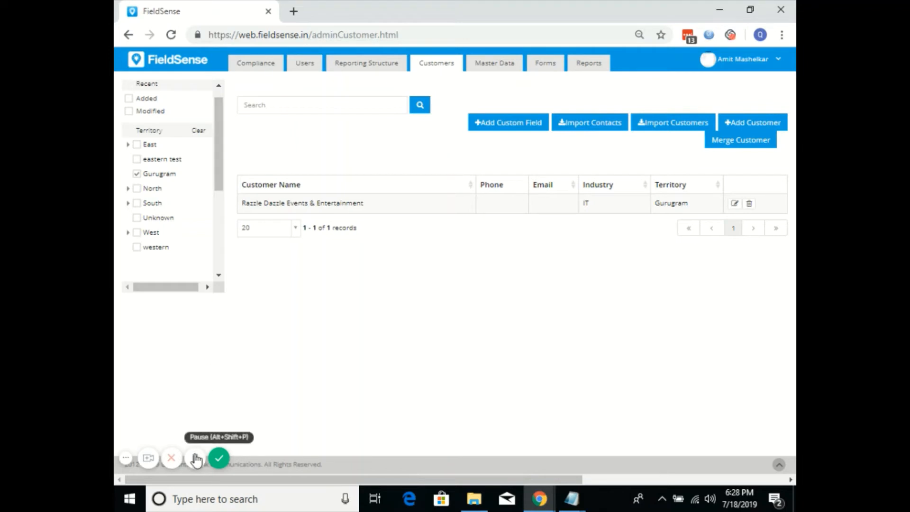
pyautogui.click(195, 458)
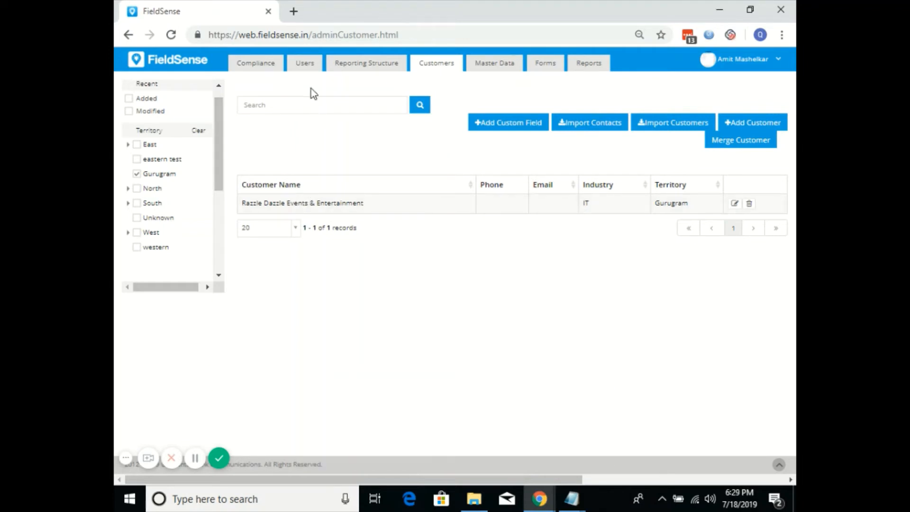
pyautogui.click(304, 63)
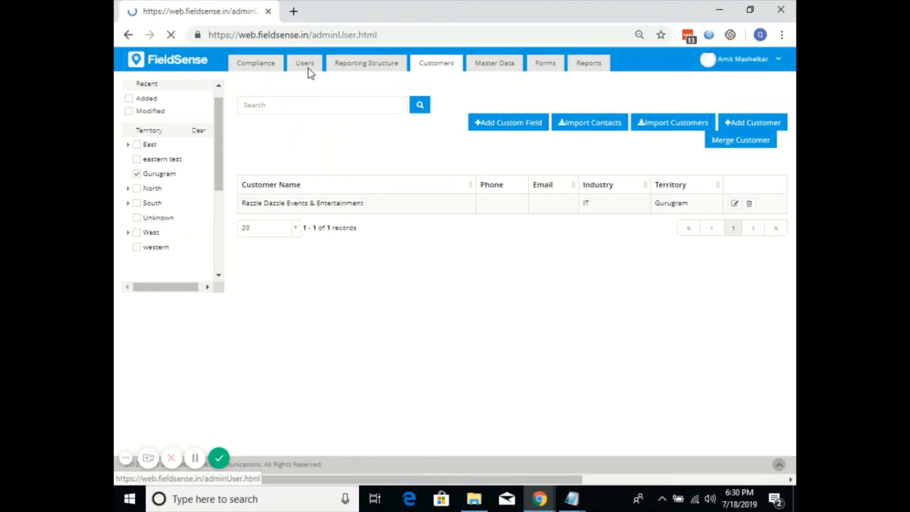
# Show the Users list and select the surname of the user needing Gurugram
pyautogui.click(304, 63)
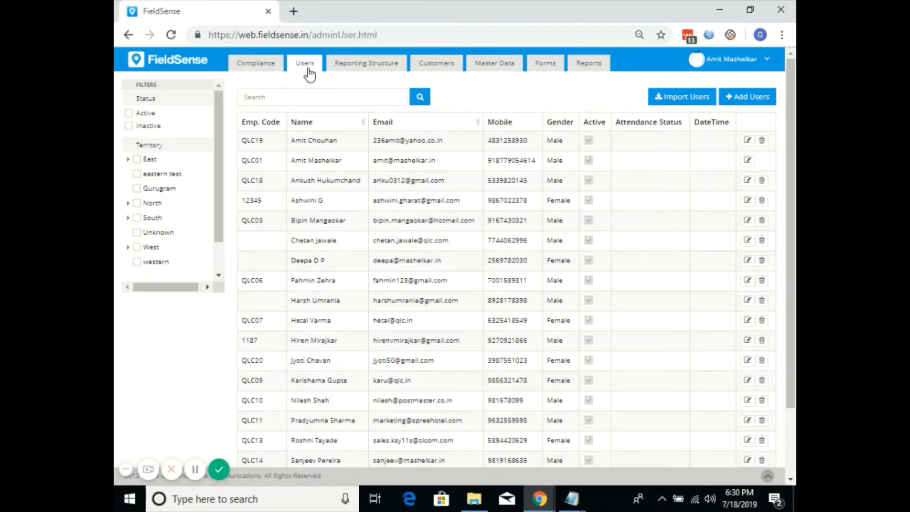
pyautogui.moveTo(520, 87)
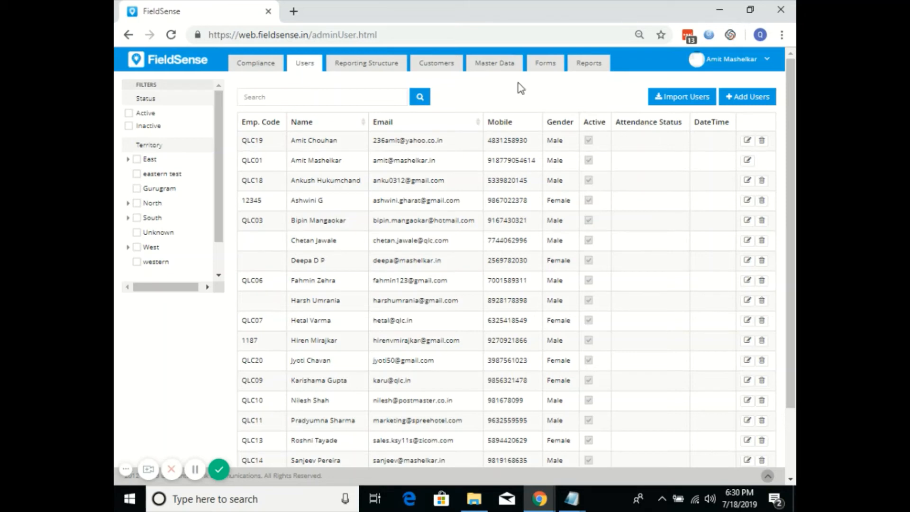
pyautogui.moveTo(793, 156)
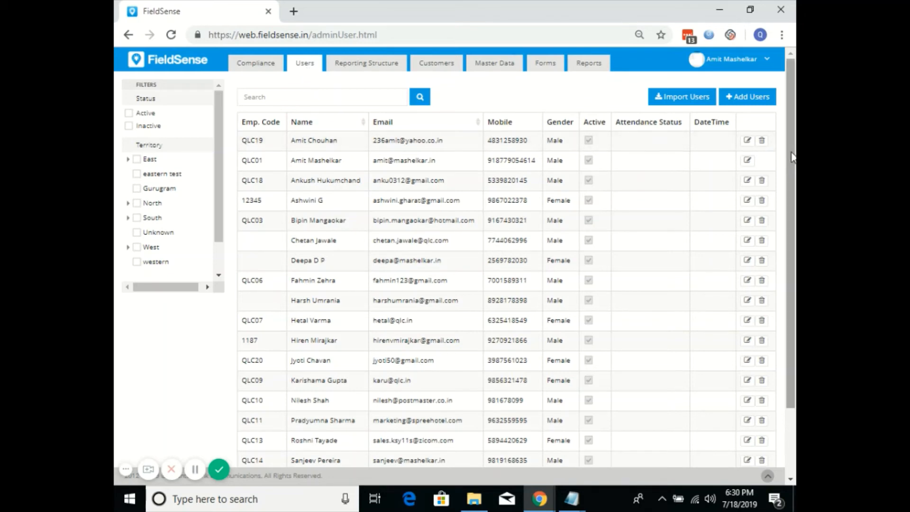
pyautogui.scroll(-3)
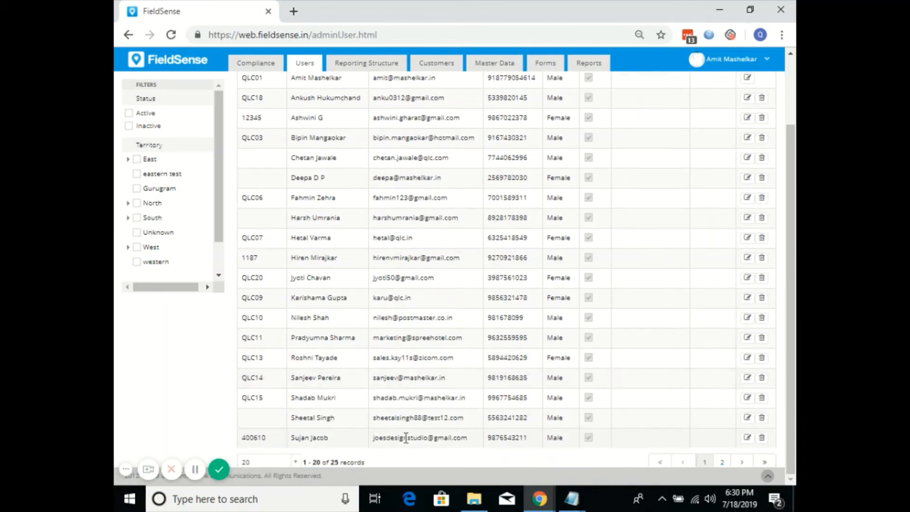
pyautogui.doubleClick(318, 438)
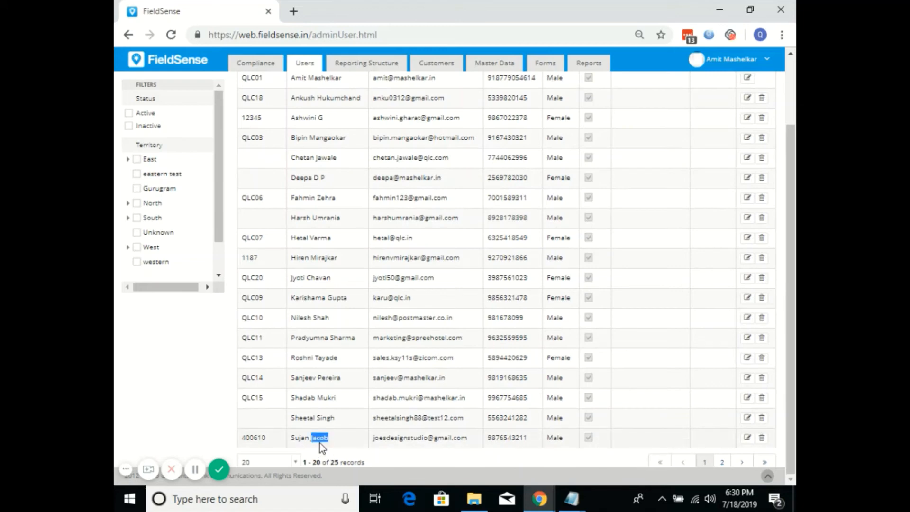
pyautogui.moveTo(498, 438)
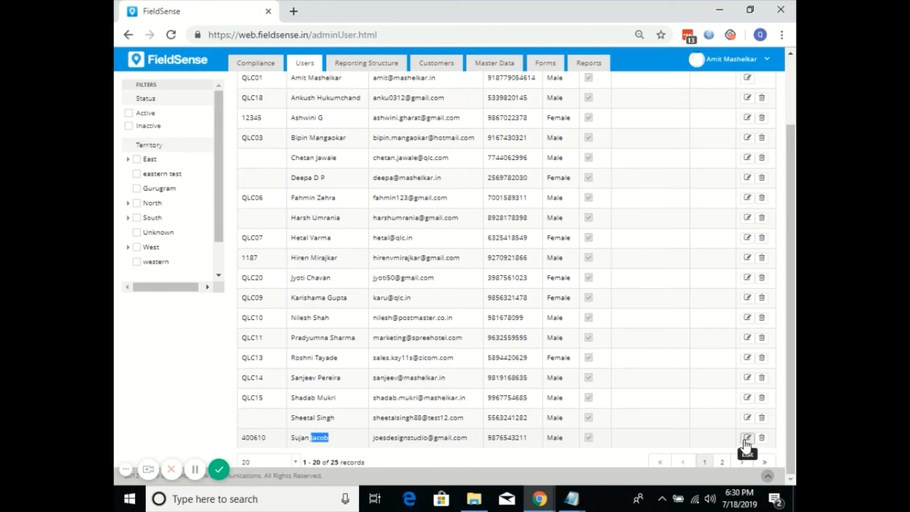
pyautogui.click(747, 437)
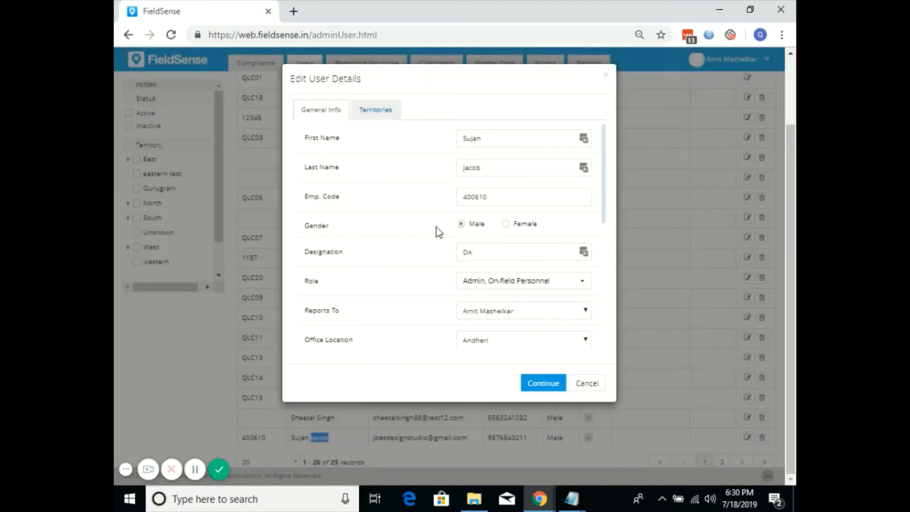
pyautogui.moveTo(376, 110)
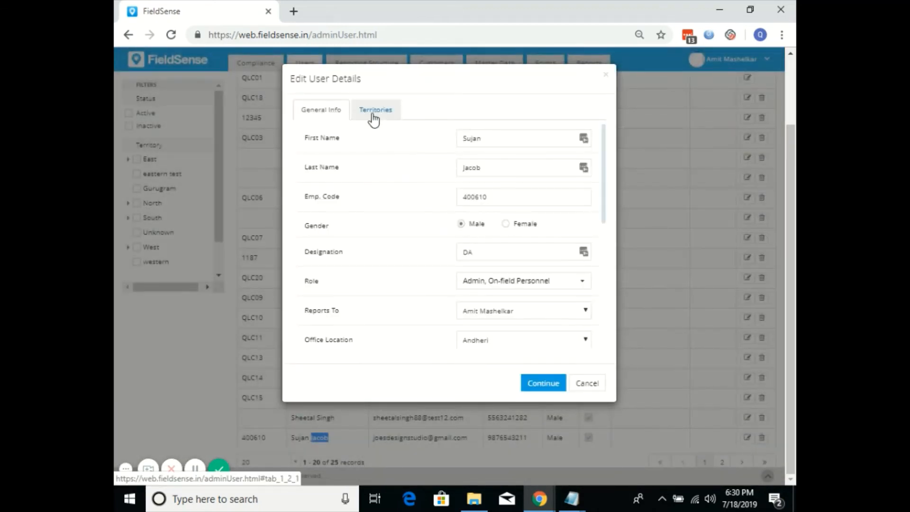
pyautogui.click(376, 110)
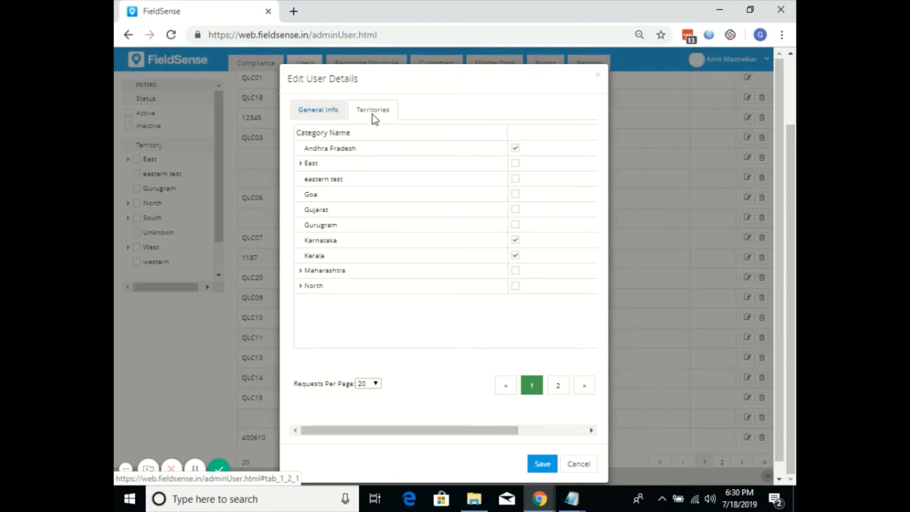
pyautogui.moveTo(435, 233)
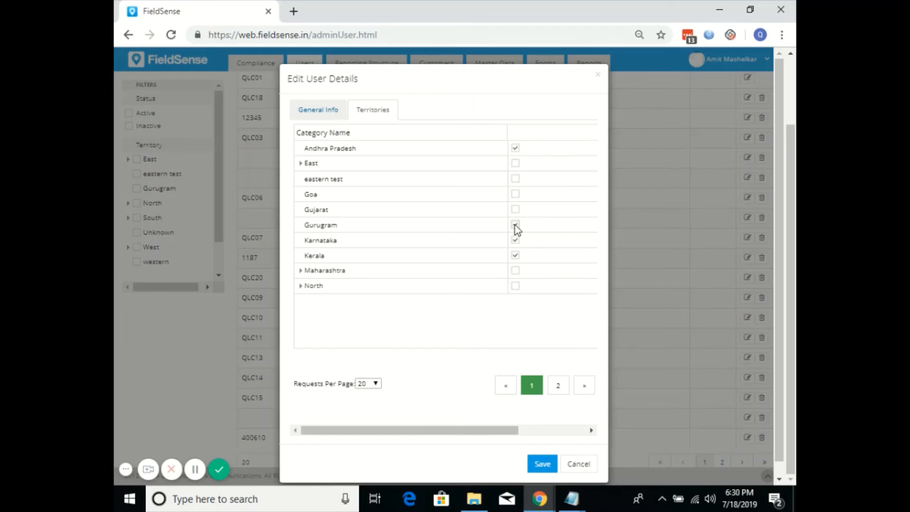
pyautogui.click(514, 225)
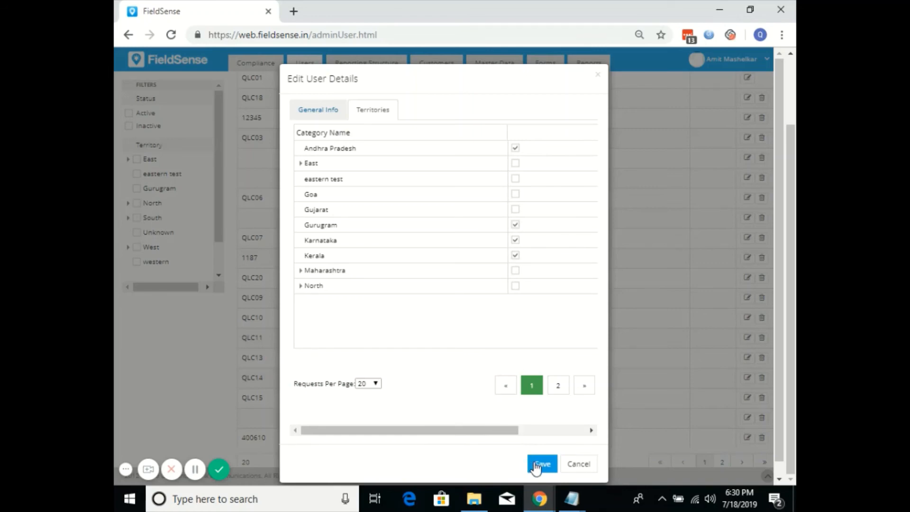
pyautogui.click(541, 463)
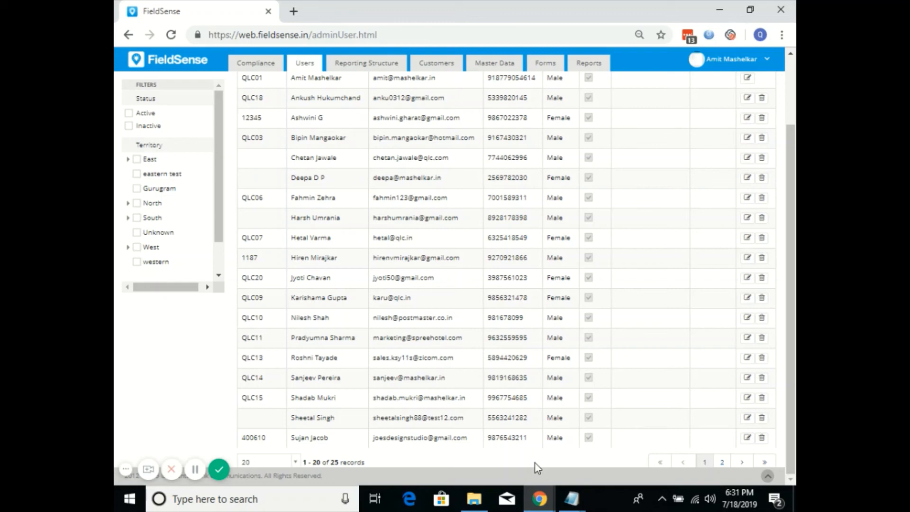
pyautogui.moveTo(348, 254)
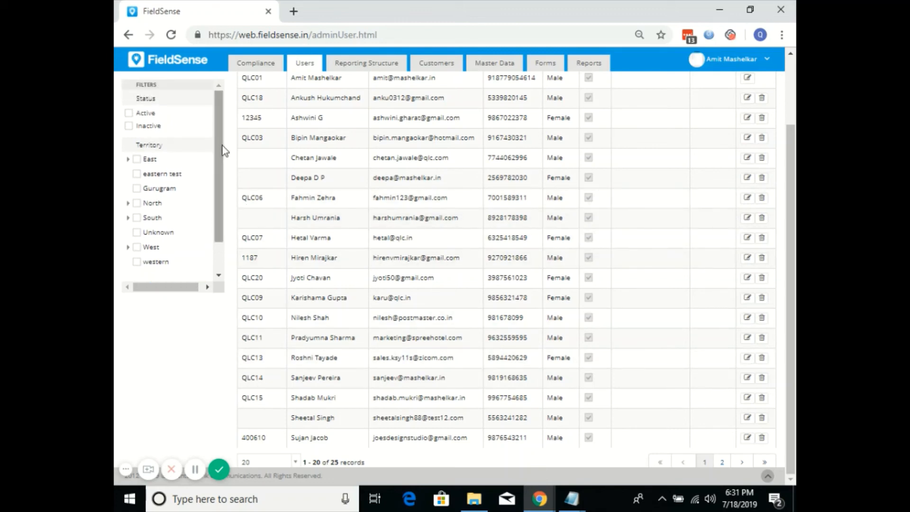
pyautogui.scroll(3)
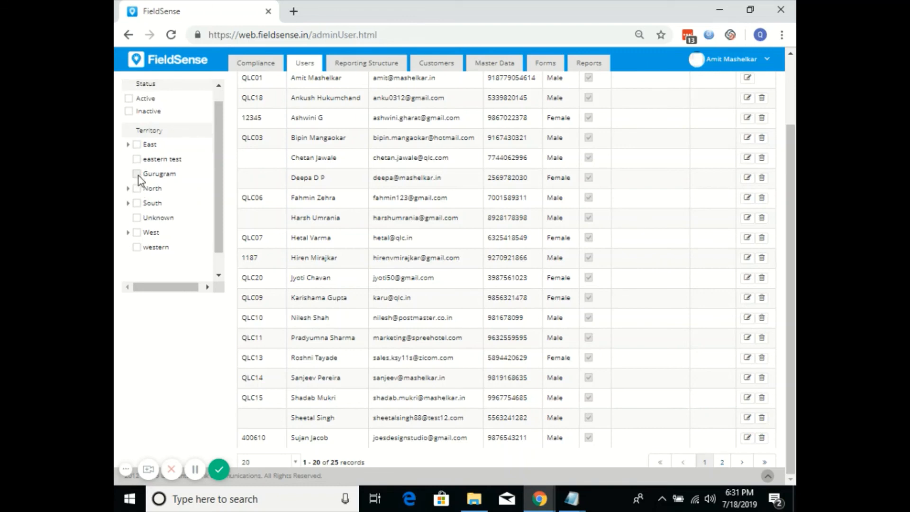
pyautogui.click(137, 174)
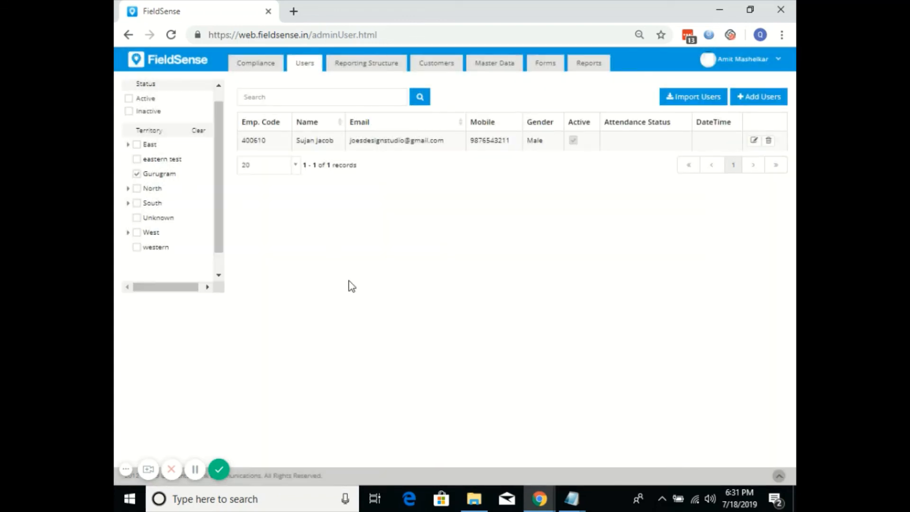